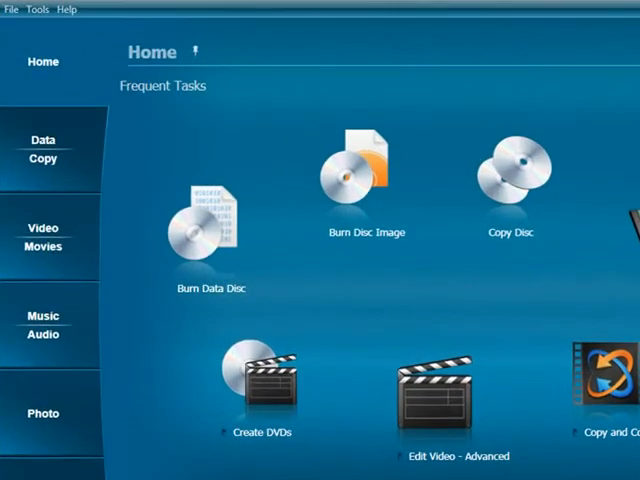
mouse_move(43, 325)
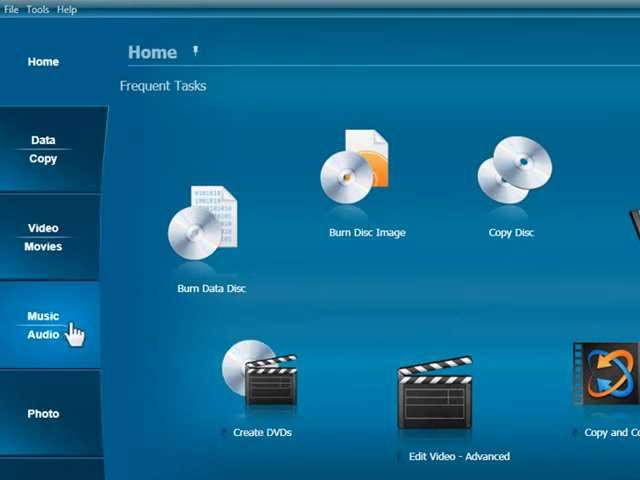
- Switch to the Music - Audio category in the left sidebar
click(43, 322)
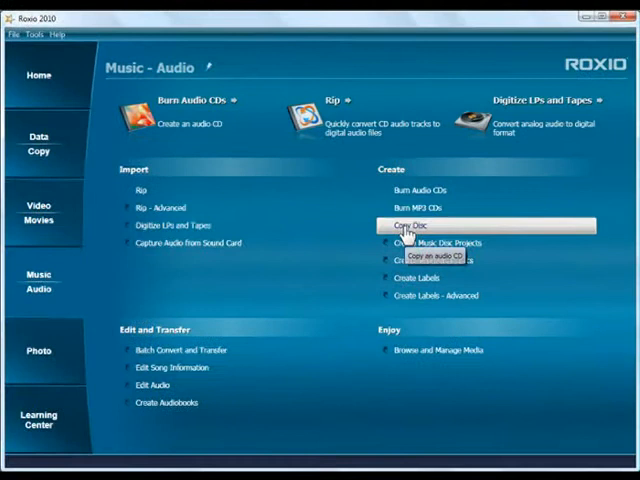
- Launch Copy Disc and let it detect the inserted audio CD as source
click(412, 224)
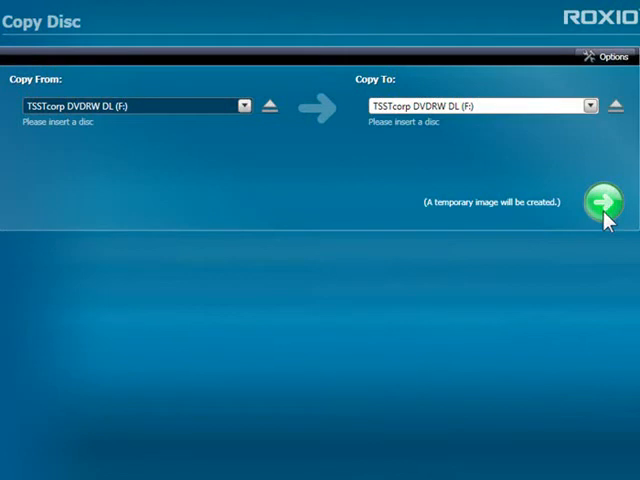
mouse_move(580, 233)
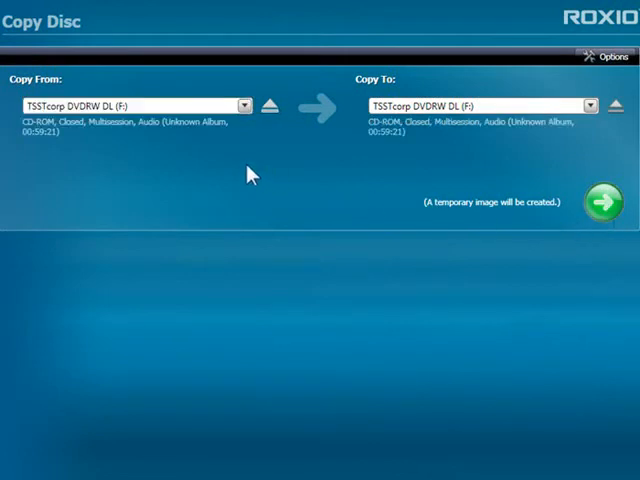
mouse_move(110, 135)
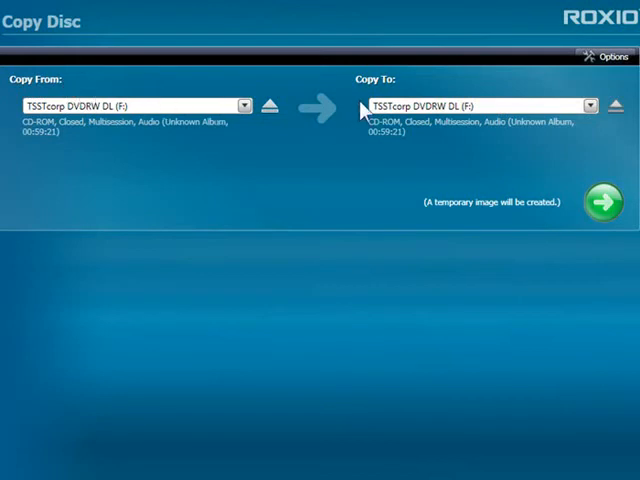
mouse_move(378, 103)
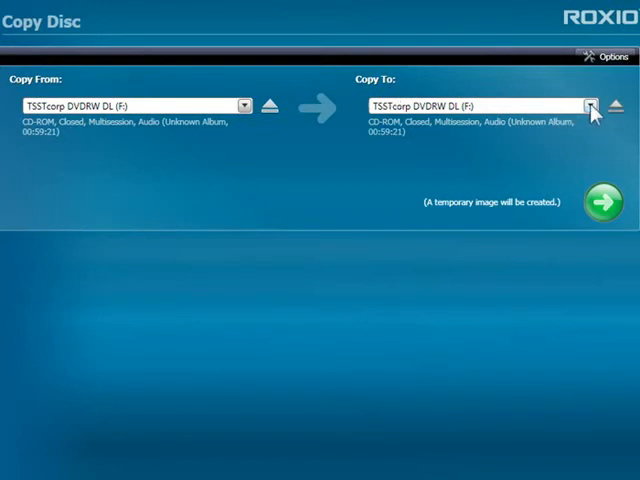
- Confirm the DVD drive as Copy To destination and start copying the audio CD
click(589, 105)
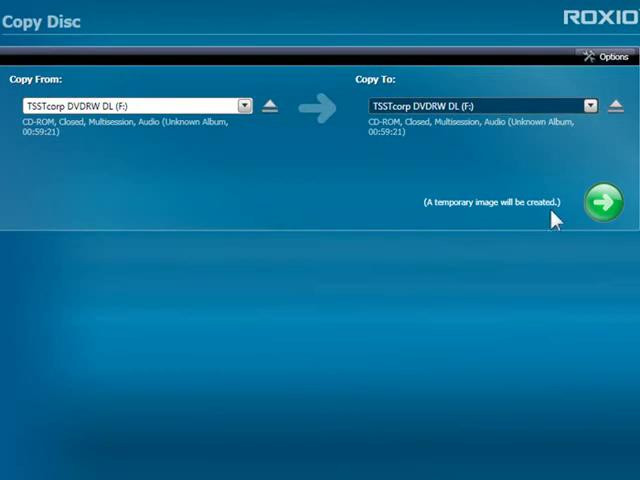
mouse_move(490, 225)
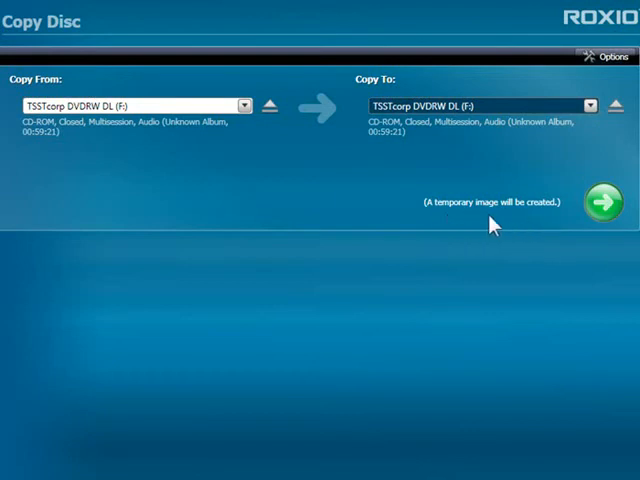
click(601, 201)
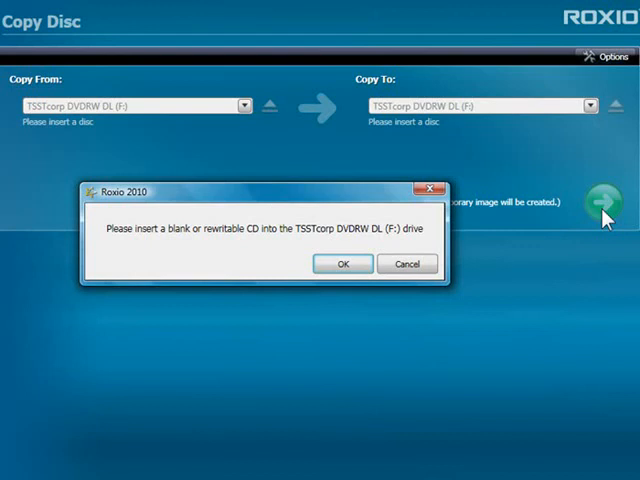
- Confirm the blank CD is inserted and burn the copy to 100%
click(342, 264)
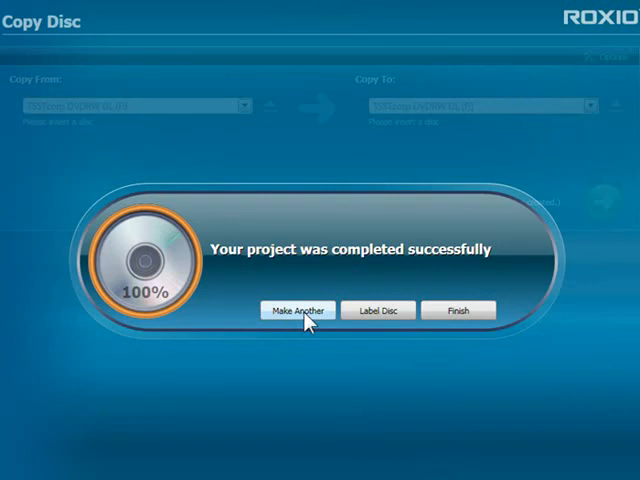
mouse_move(380, 322)
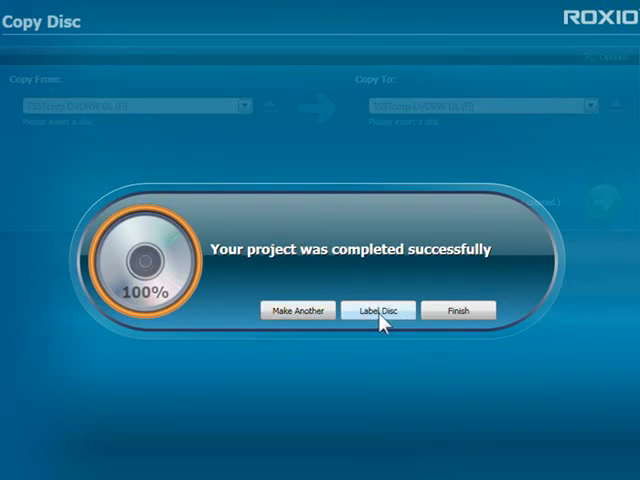
mouse_move(383, 320)
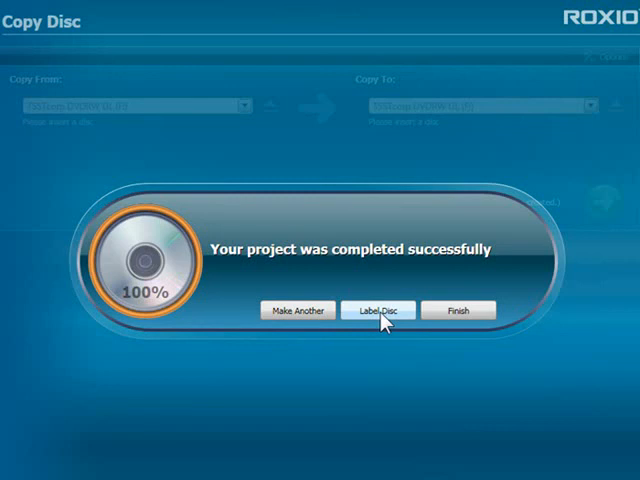
mouse_move(408, 330)
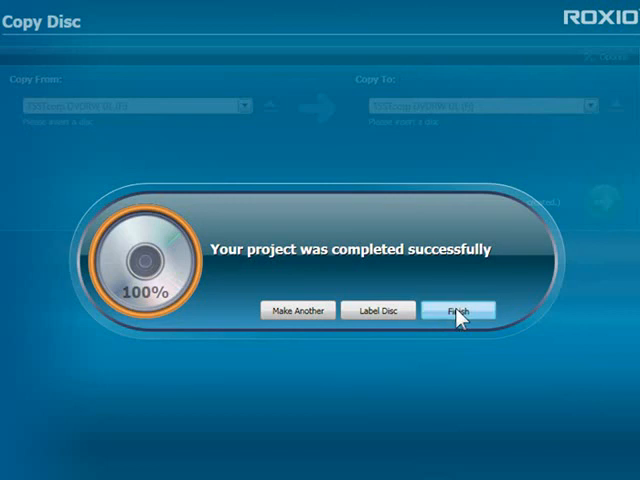
- Dismiss the project-completed dialog with Finish
click(459, 309)
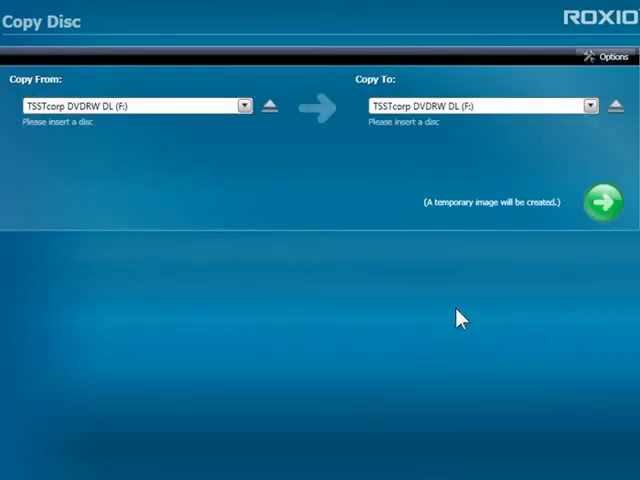